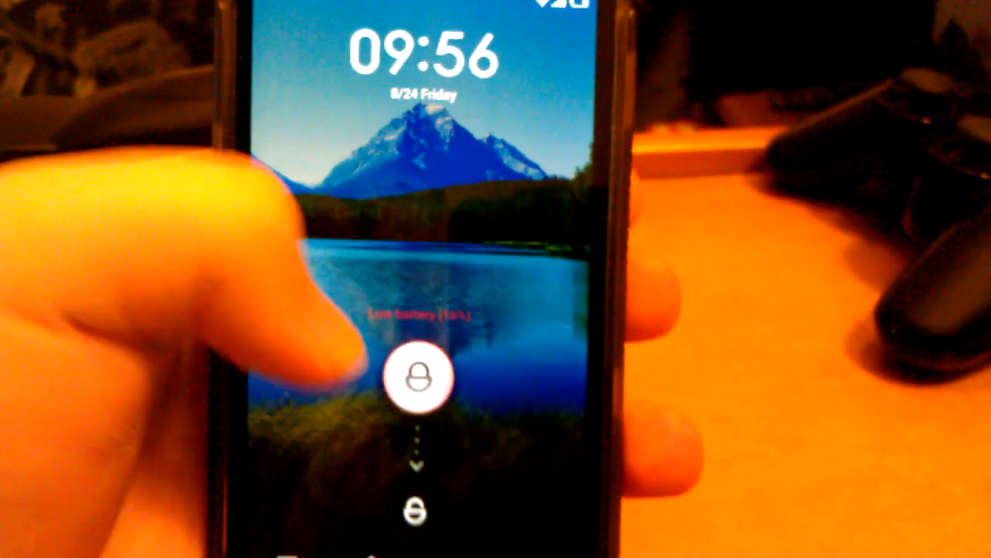
- Drag the lock ring down to unlock the phone onto the home screen
{"action": "left_click", "coordinate": [418, 379]}
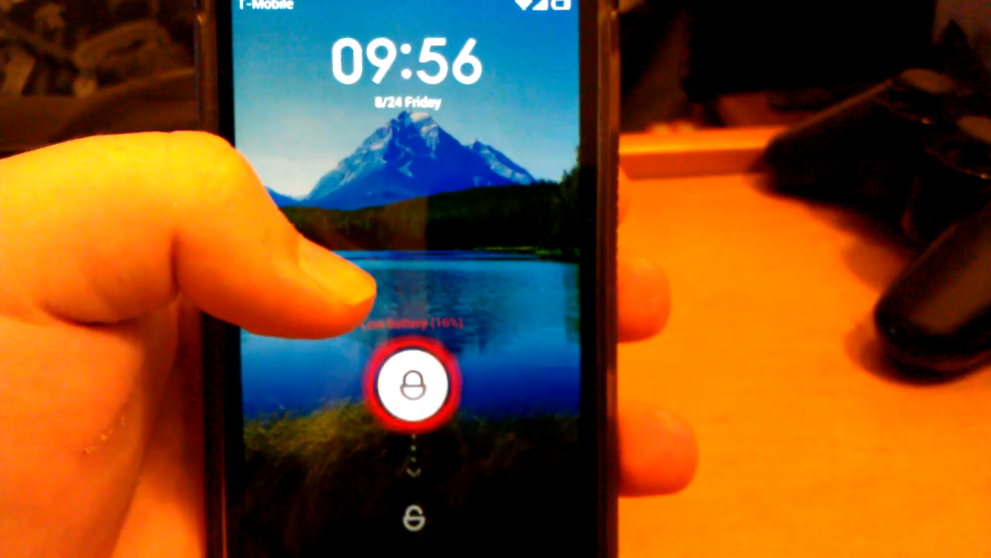
{"action": "left_click", "coordinate": [419, 384]}
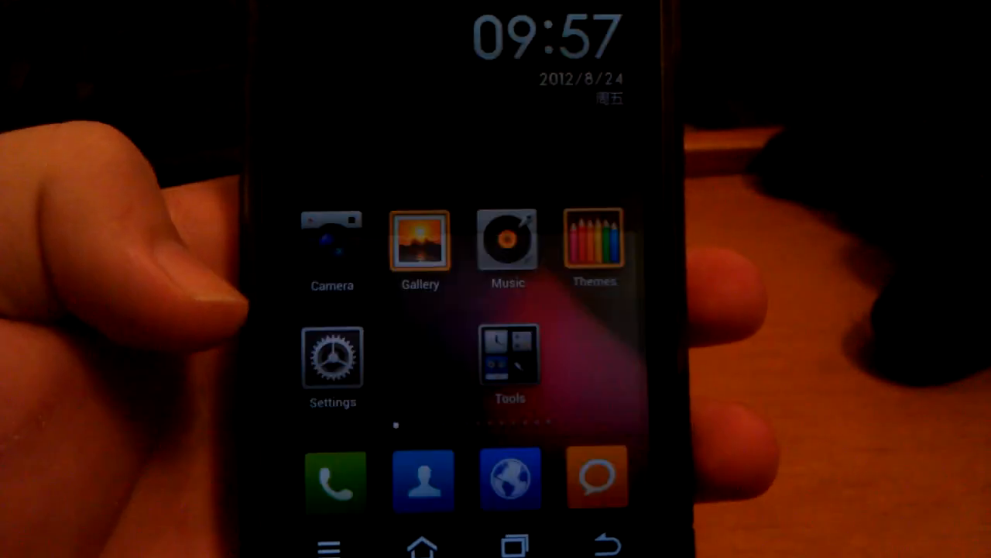
- Open Complete Settings and browse About phone, showing build MIUI-2.8.24
{"action": "left_click", "coordinate": [332, 359]}
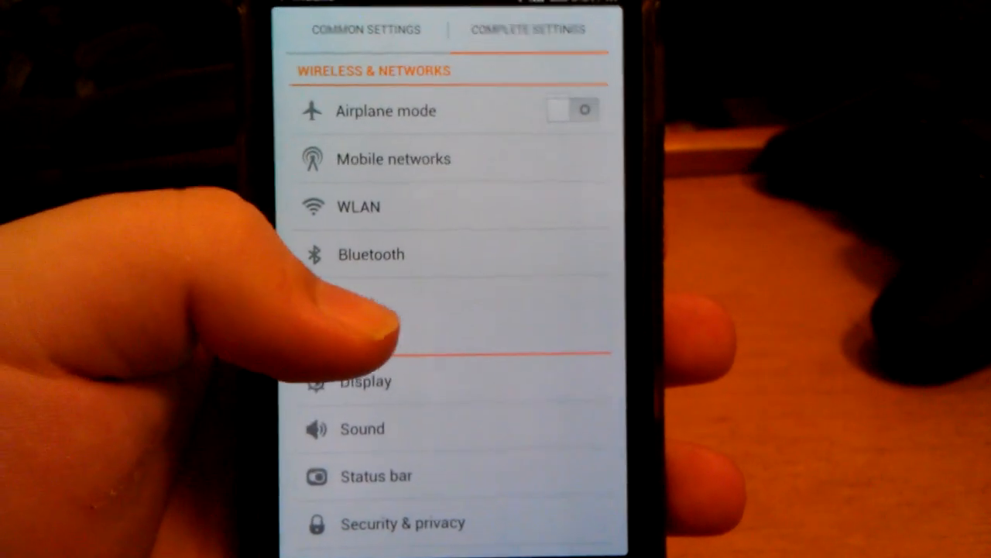
{"action": "scroll", "scroll_direction": "down", "scroll_amount": 3}
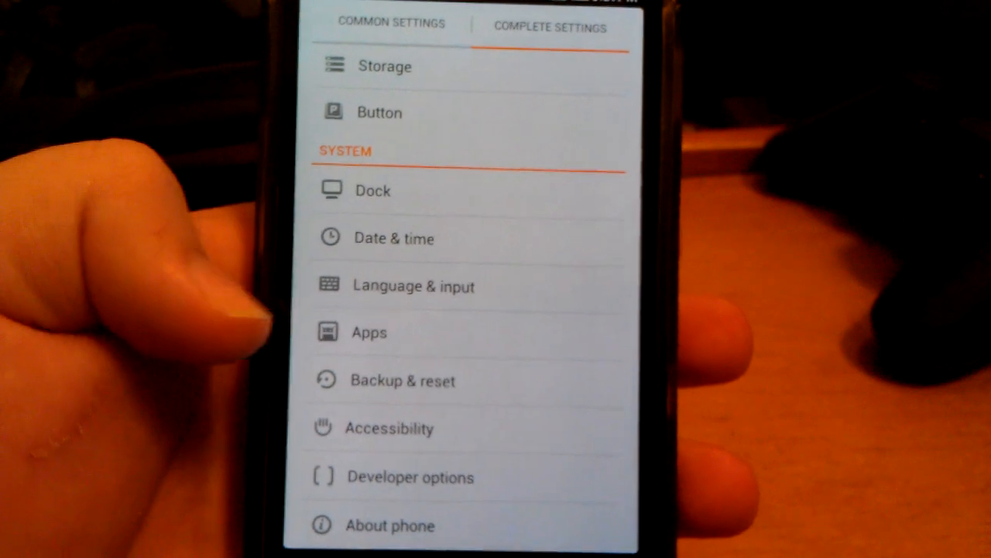
{"action": "left_click", "coordinate": [389, 525]}
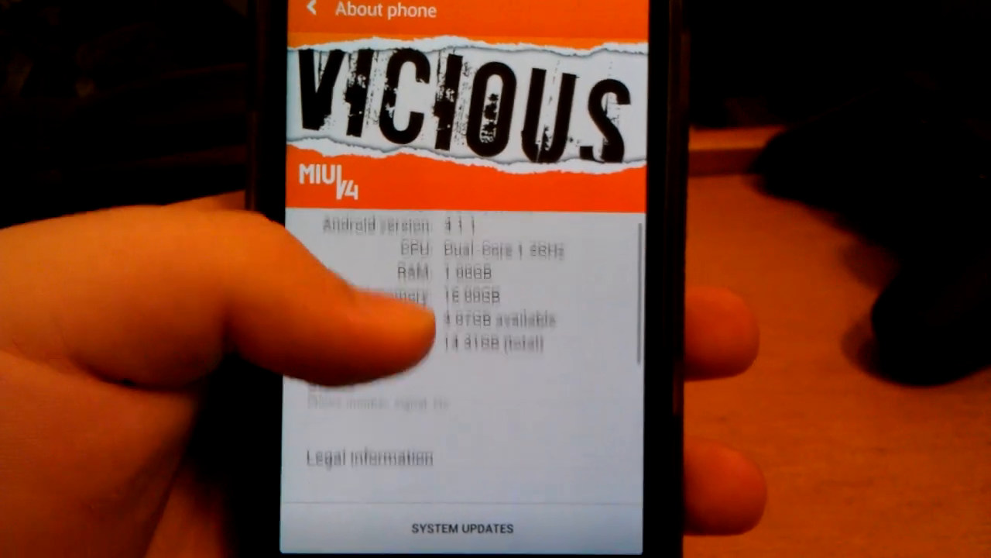
{"action": "scroll", "scroll_direction": "down", "scroll_amount": 3}
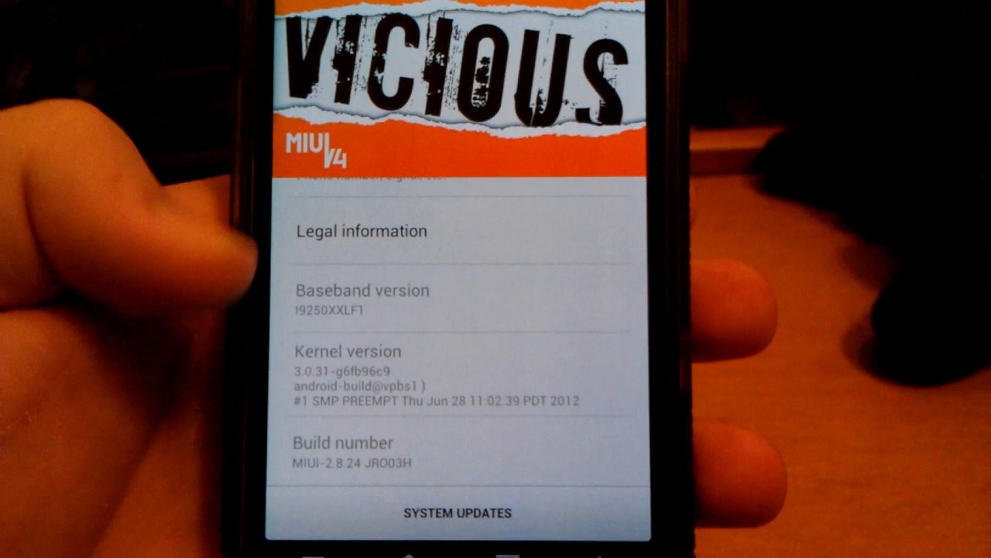
{"action": "scroll", "scroll_direction": "down", "scroll_amount": 3}
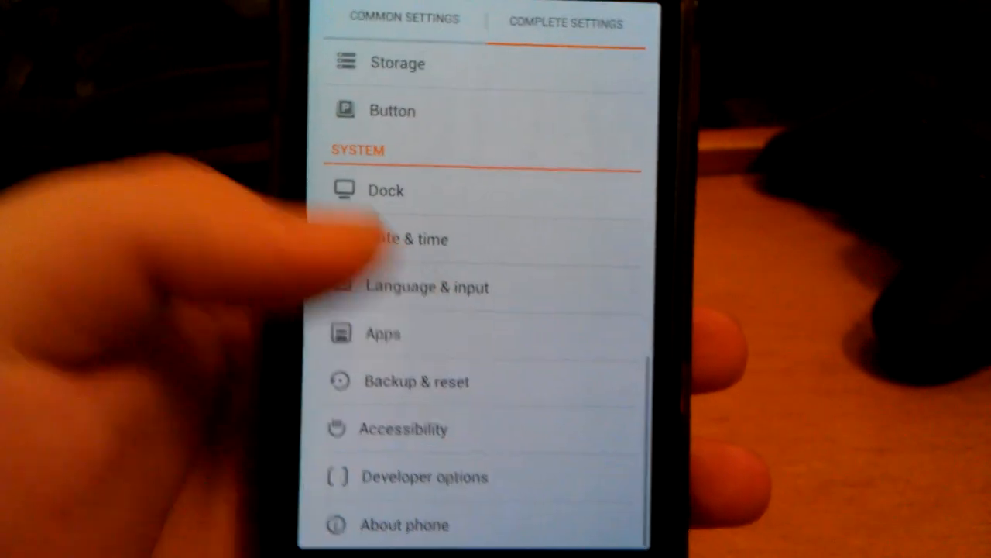
- Turn on 'Long-press Back to kill App' in Button settings with a 1.5-second delay
{"action": "left_click", "coordinate": [403, 524]}
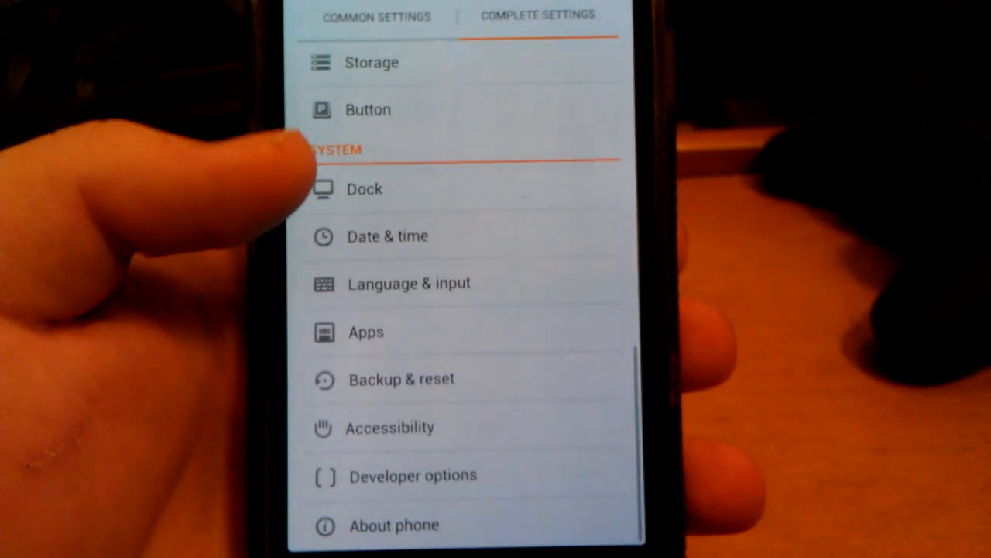
{"action": "scroll", "scroll_direction": "down", "scroll_amount": 3}
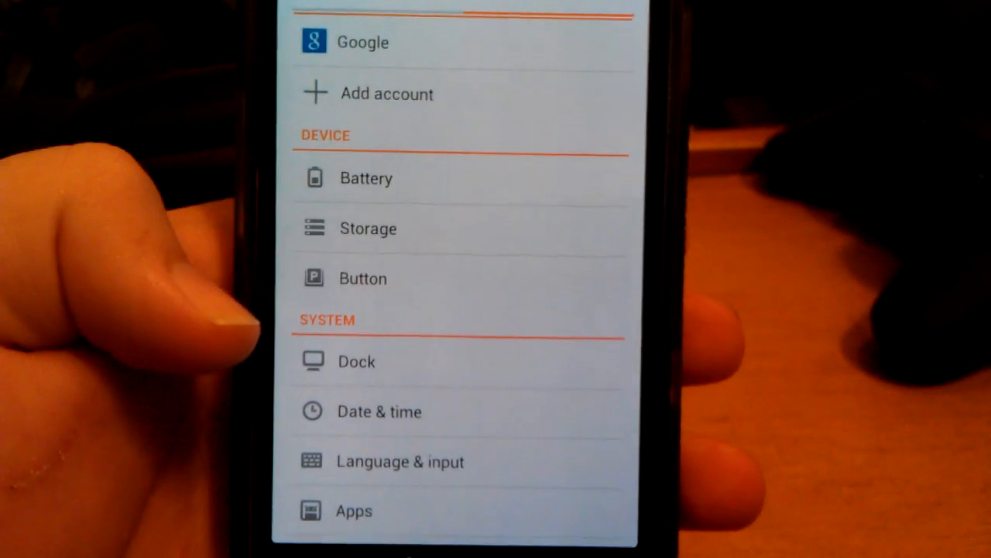
{"action": "left_click", "coordinate": [362, 278]}
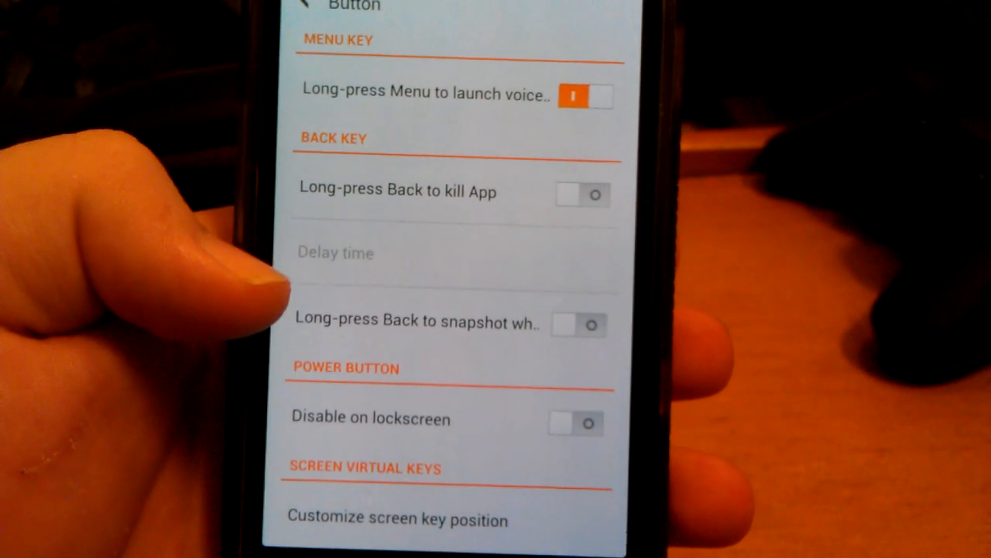
{"action": "left_click", "coordinate": [581, 194]}
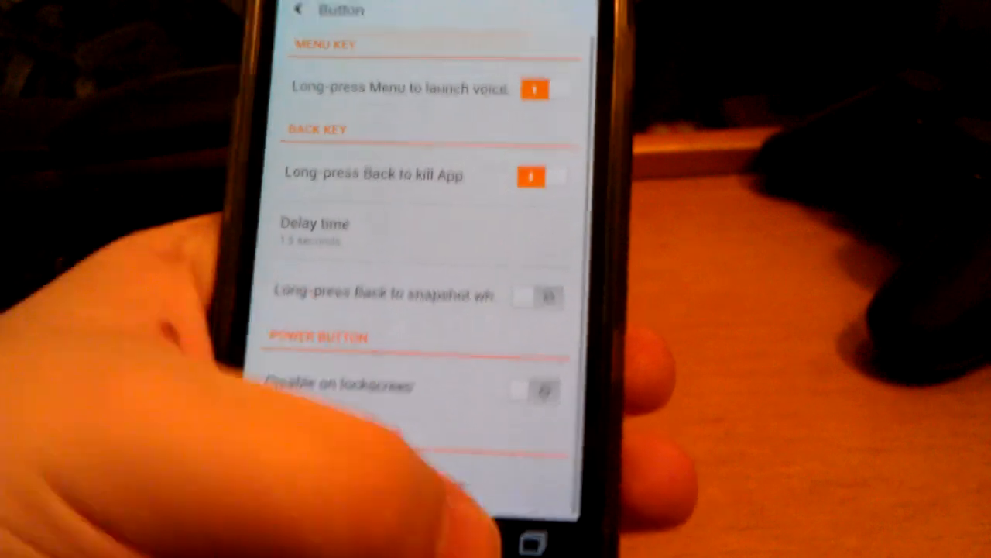
- Browse the Status bar settings without changes, then go to the Display settings page
{"action": "left_click", "coordinate": [297, 9]}
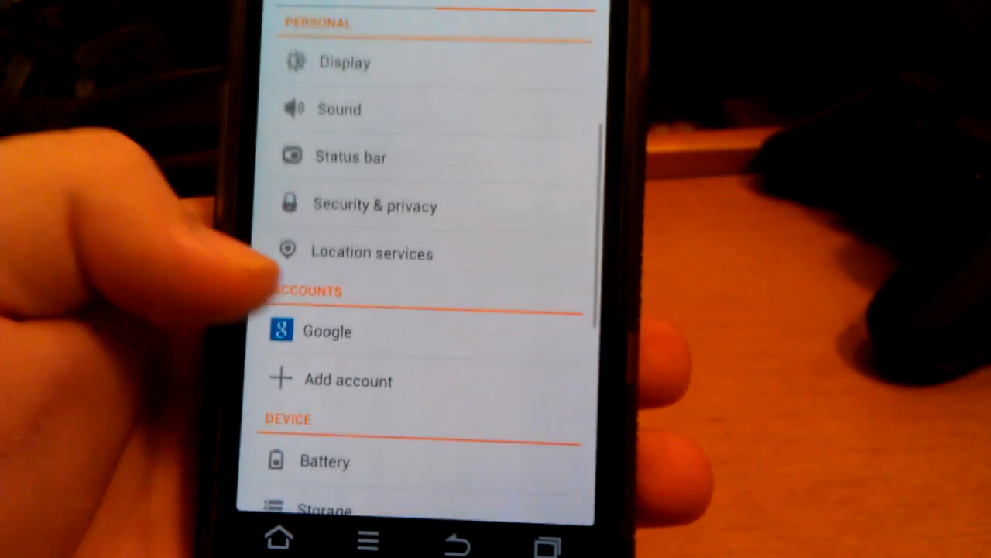
{"action": "scroll", "scroll_direction": "down", "scroll_amount": 3}
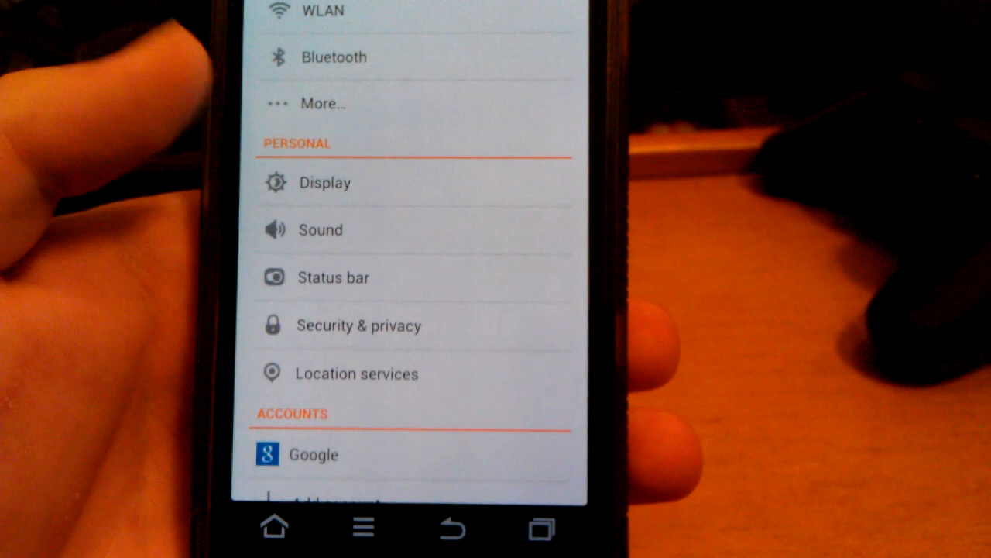
{"action": "left_click", "coordinate": [333, 277]}
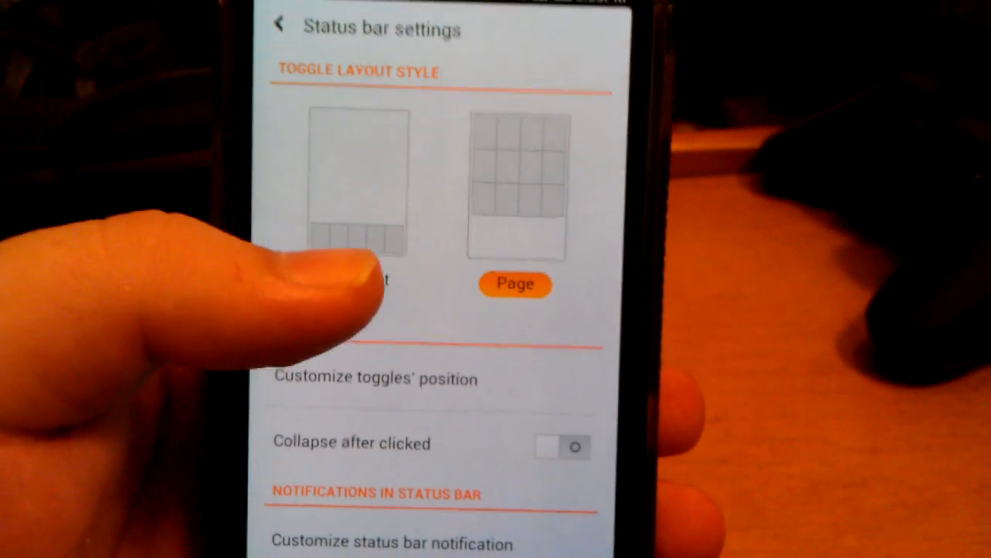
{"action": "scroll", "scroll_direction": "down", "scroll_amount": 3}
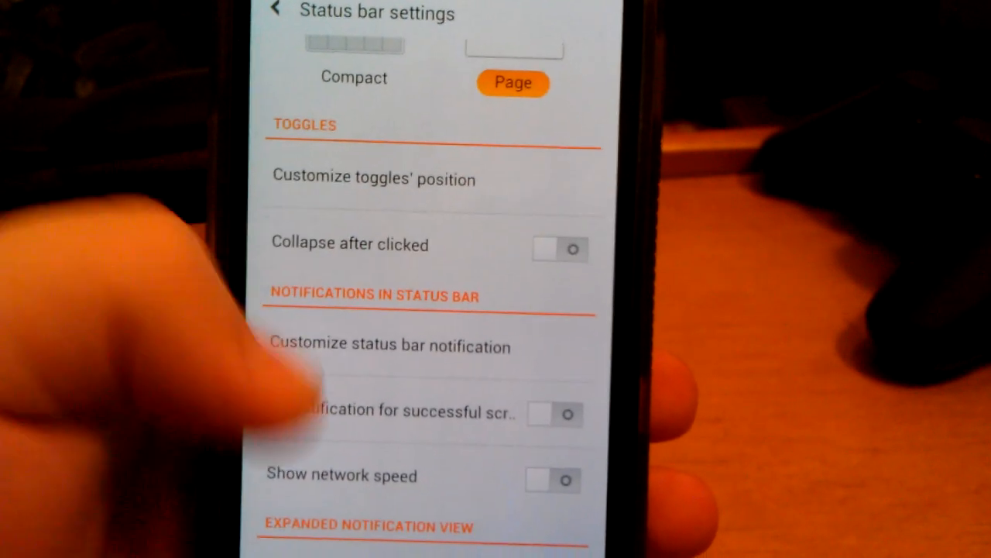
{"action": "scroll", "scroll_direction": "down", "scroll_amount": 3}
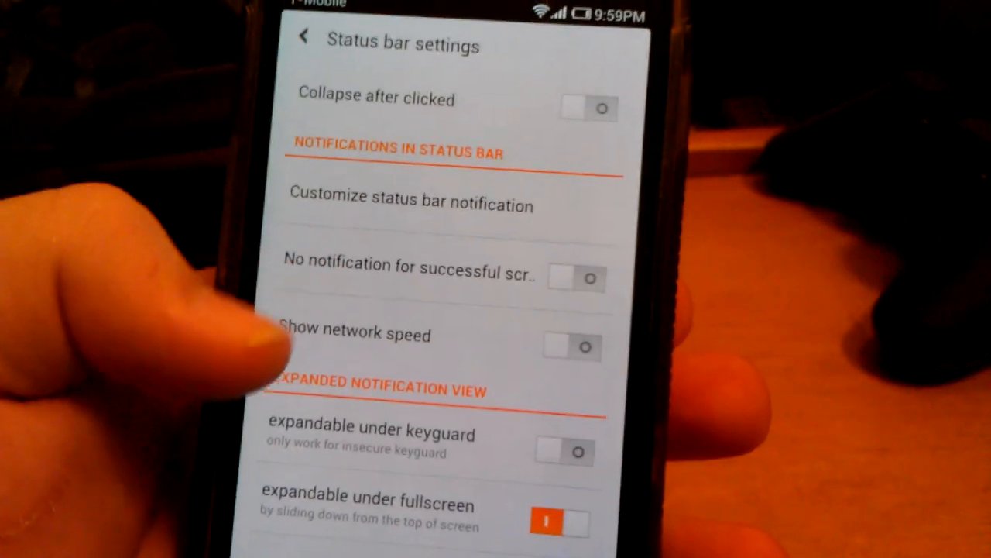
{"action": "scroll", "scroll_direction": "down", "scroll_amount": 3}
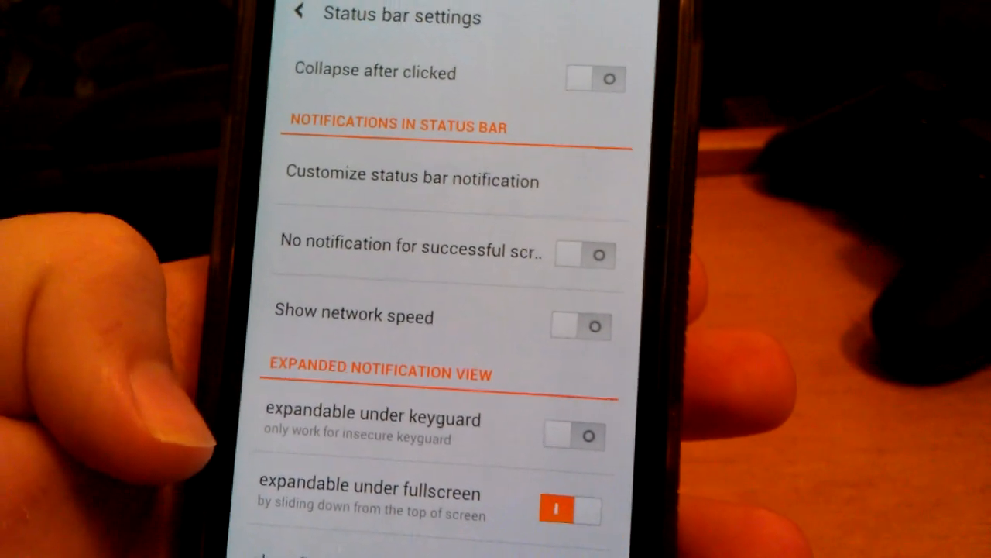
{"action": "left_click", "coordinate": [298, 13]}
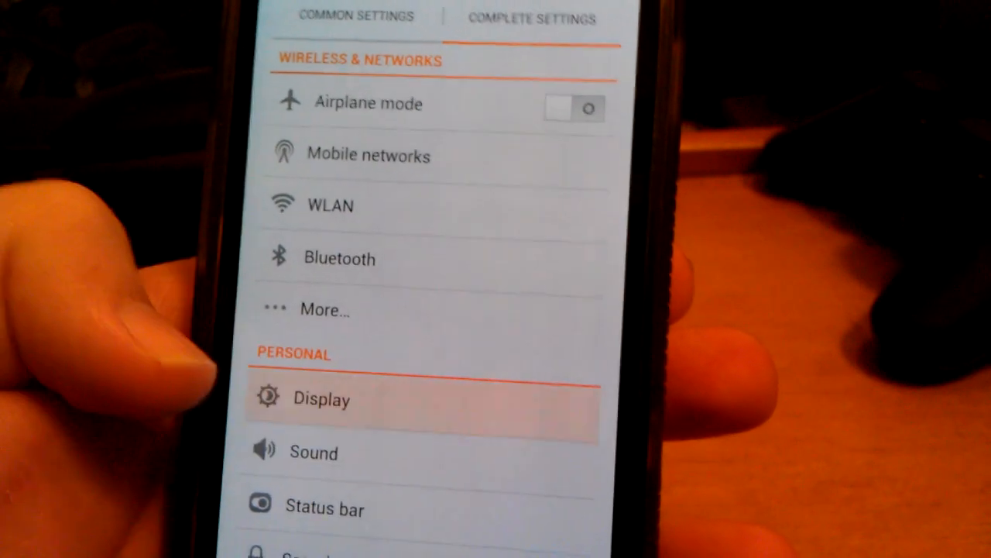
{"action": "left_click", "coordinate": [320, 399]}
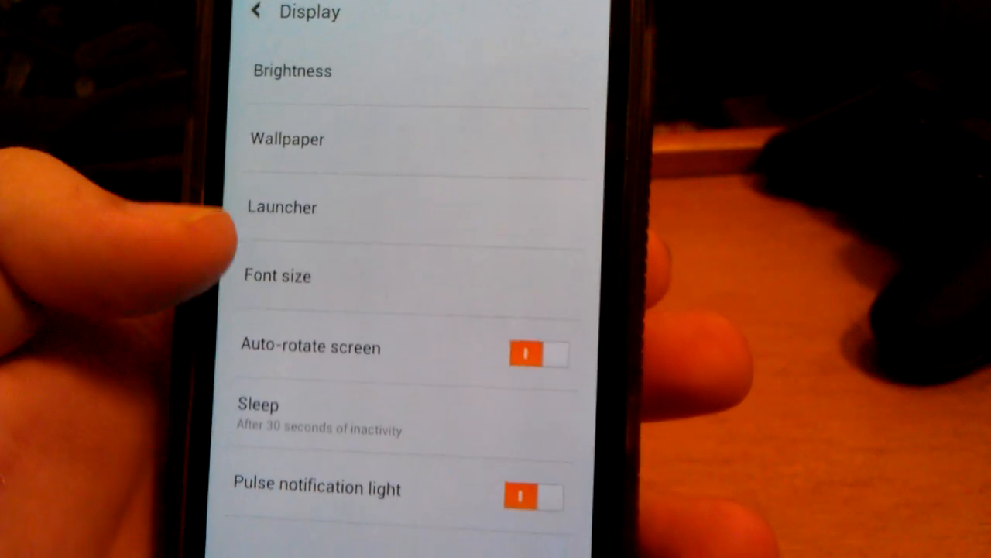
- Review Launcher Settings from Display, then exit to the home screen with the clock widget
{"action": "left_click", "coordinate": [282, 207]}
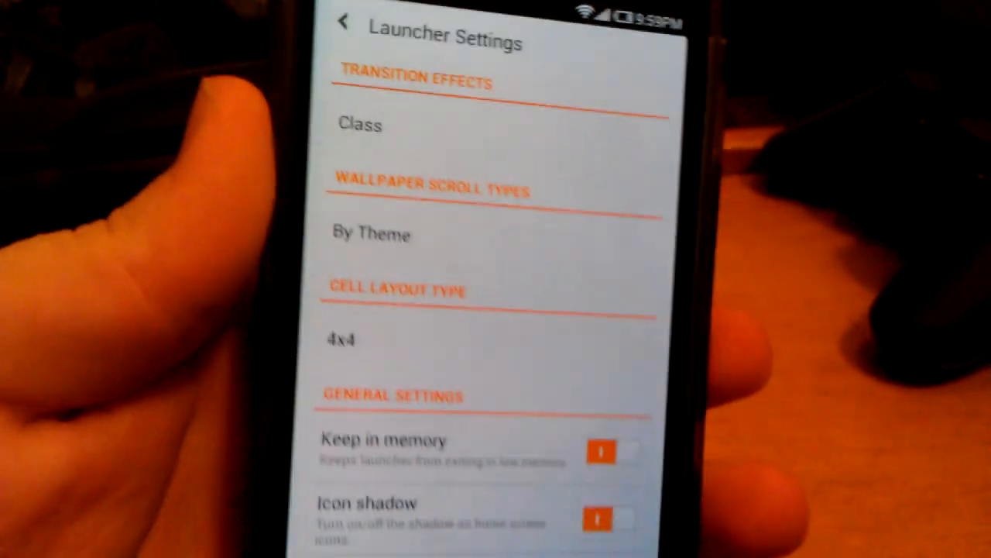
{"action": "left_click", "coordinate": [359, 125]}
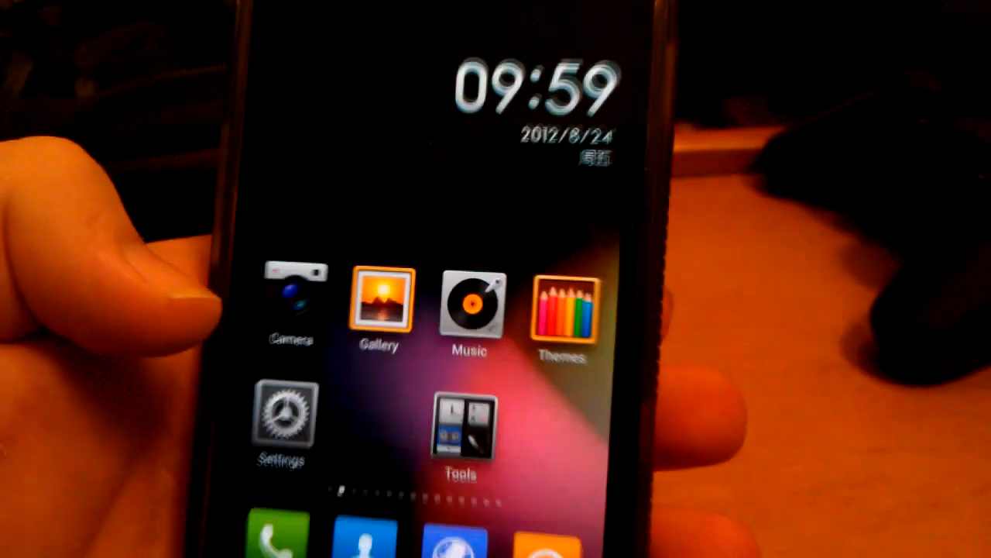
- Swipe to the second home page with Calendar, Notes, Email and Weather
{"action": "scroll", "scroll_direction": "left", "scroll_amount": 3}
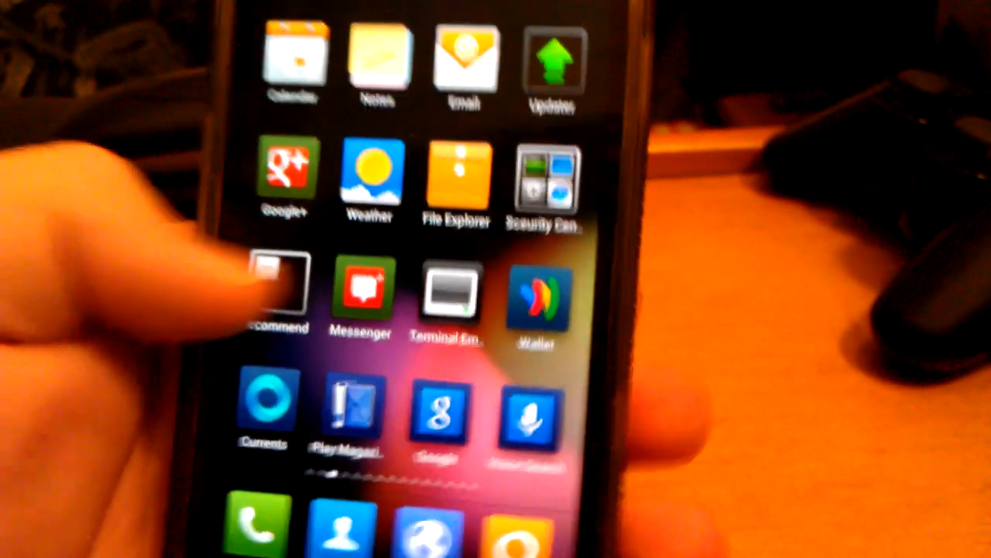
{"action": "scroll", "scroll_direction": "left", "scroll_amount": 3}
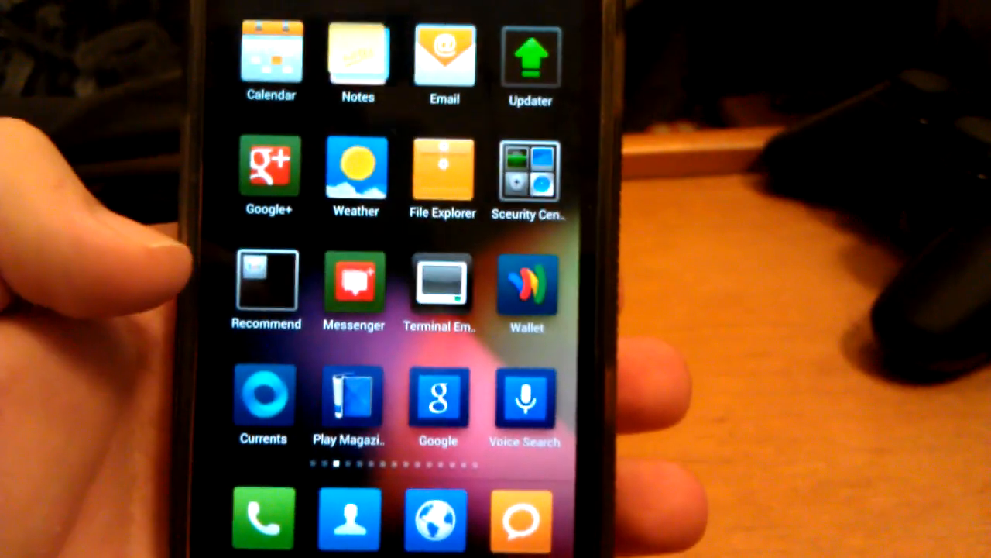
- Browse Security Center's permissions and monitored apps, then bring up the Apex/Homescreen launcher chooser
{"action": "left_click", "coordinate": [528, 175]}
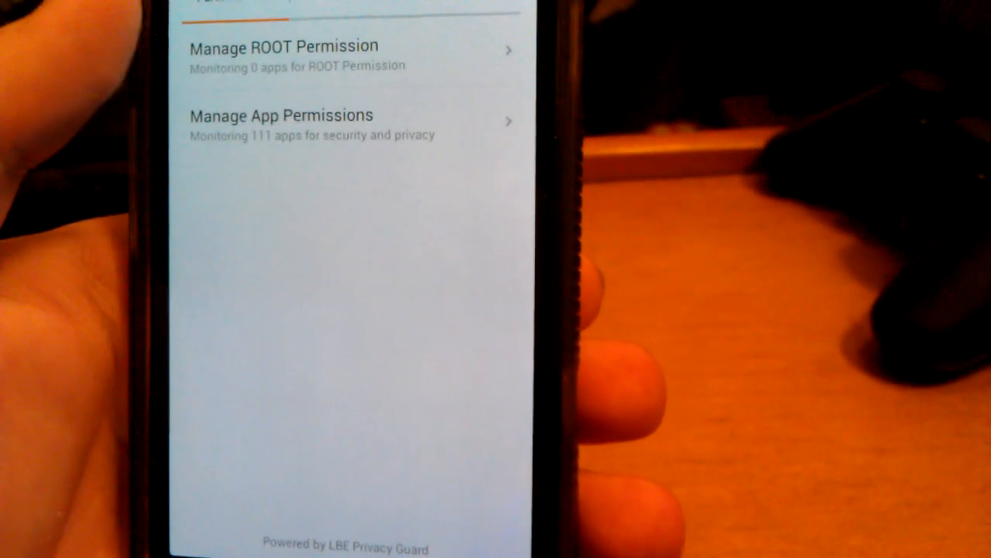
{"action": "left_click", "coordinate": [284, 46]}
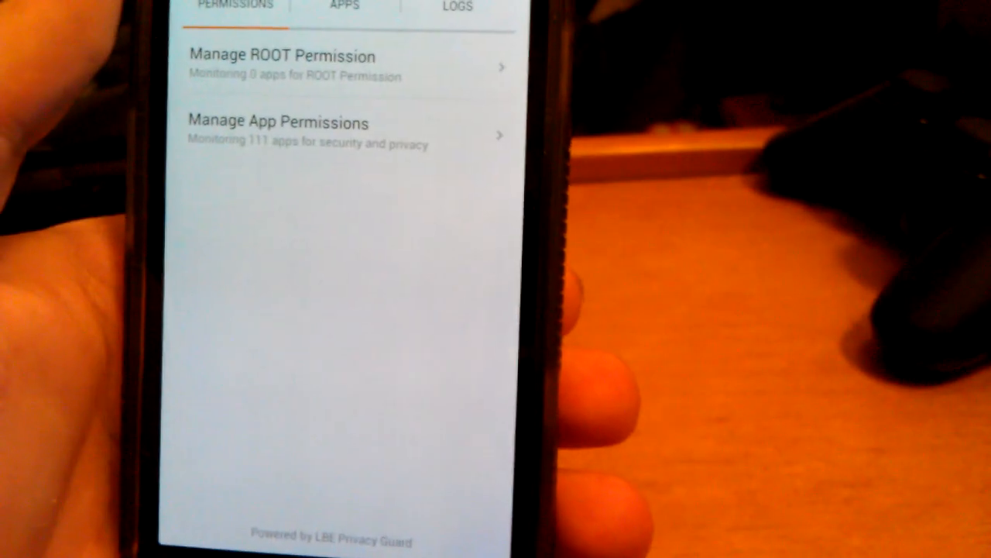
{"action": "left_click", "coordinate": [358, 16]}
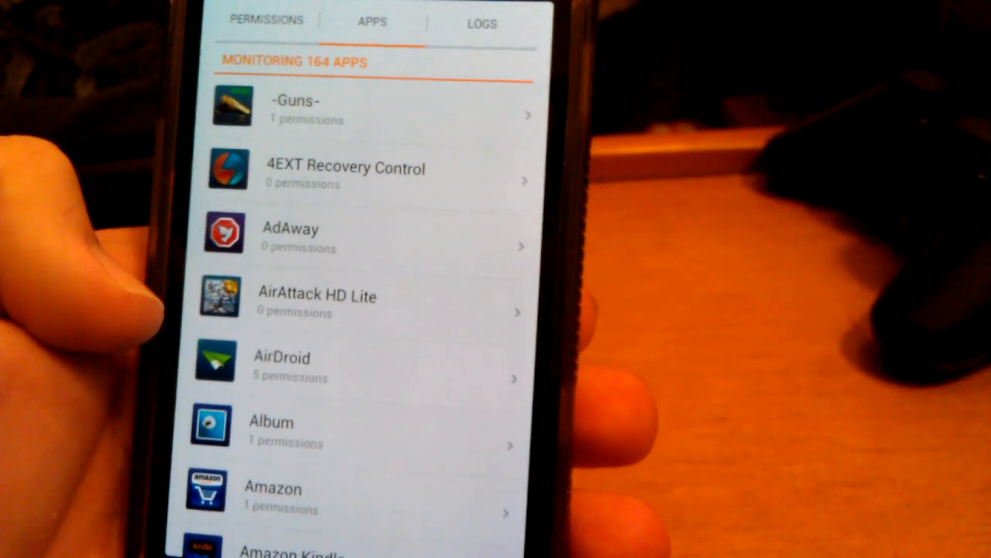
{"action": "left_click", "coordinate": [310, 234]}
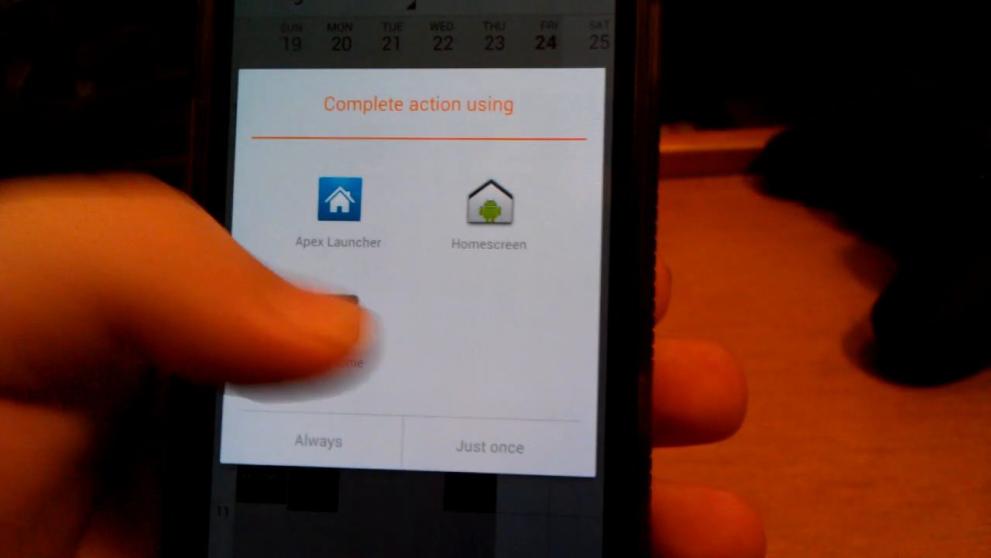
- Pick the MIUI home launcher in the 'Complete action using' chooser
{"action": "left_click", "coordinate": [488, 447]}
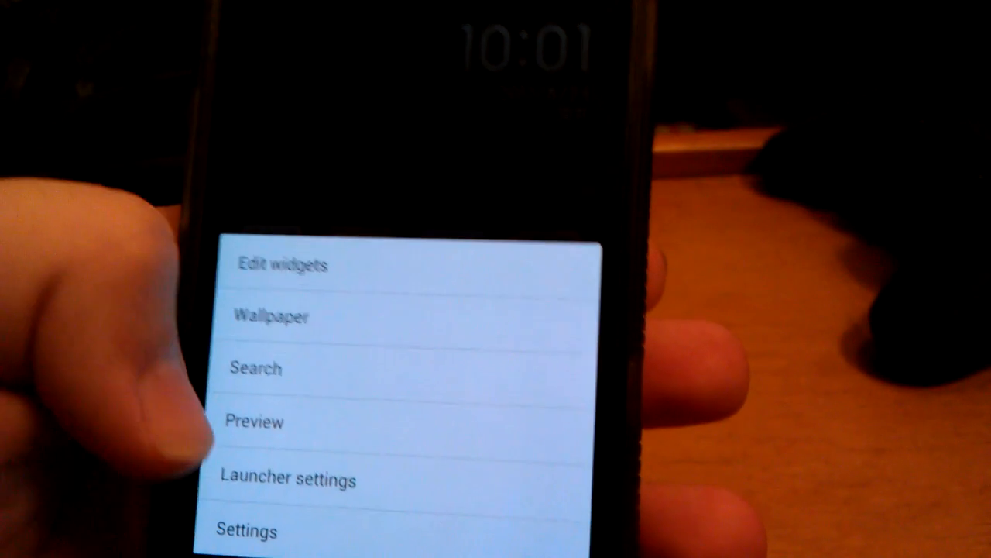
- Set the launcher transition effect to Page, keeping wallpaper scroll By Theme
{"action": "left_click", "coordinate": [285, 479]}
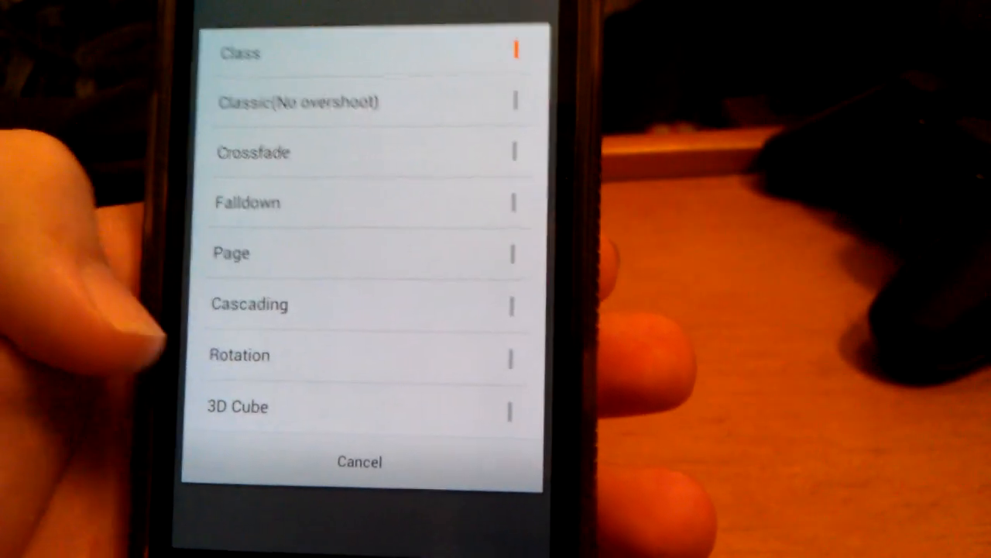
{"action": "left_click", "coordinate": [249, 304]}
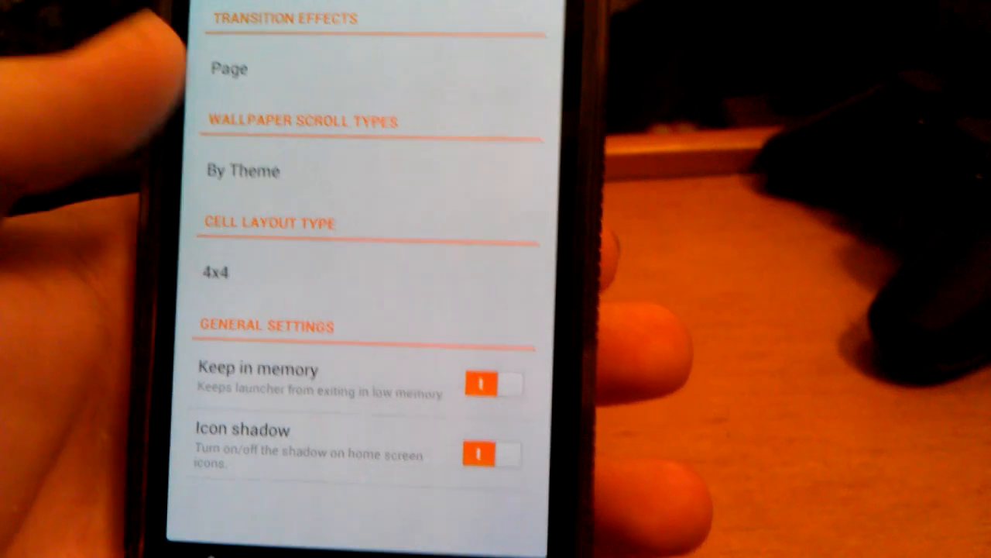
{"action": "left_click", "coordinate": [242, 171]}
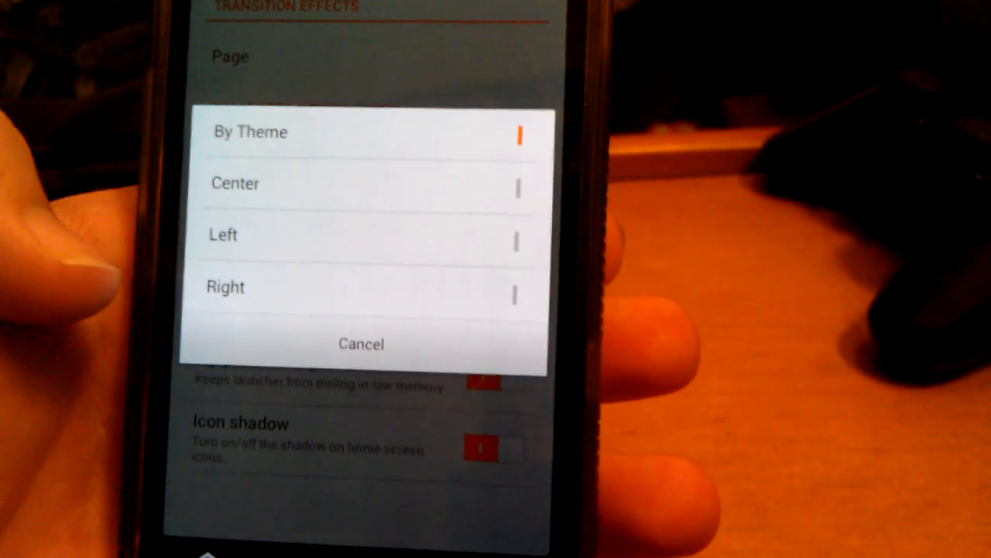
{"action": "left_click", "coordinate": [250, 131]}
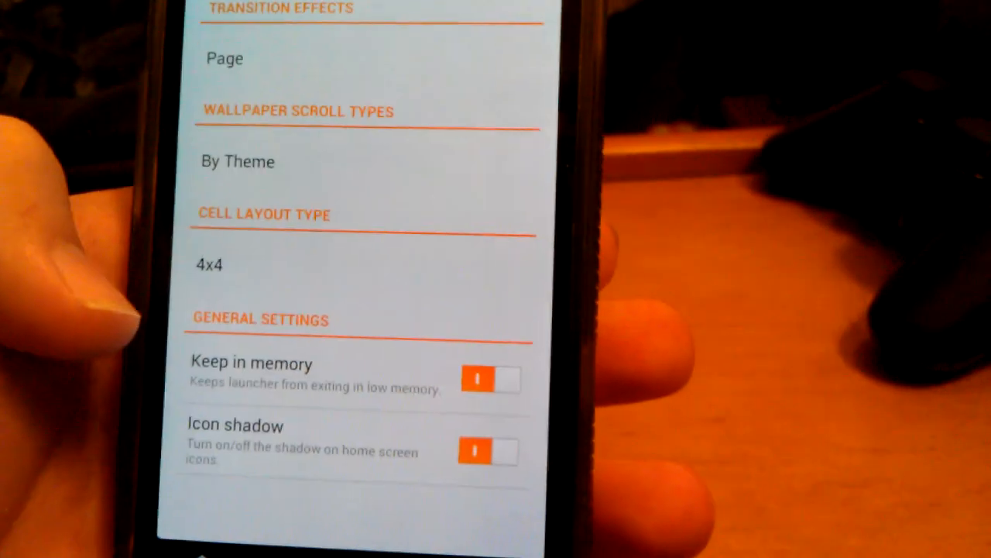
{"action": "left_click", "coordinate": [209, 263]}
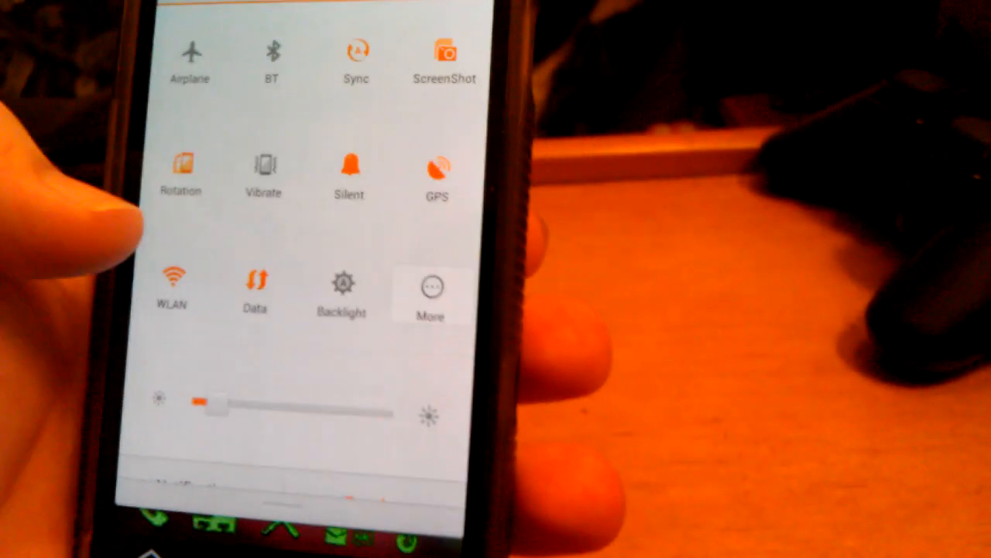
- Tap More to reach 'Customize toggles' position' and scroll the toggle list
{"action": "left_click", "coordinate": [432, 290]}
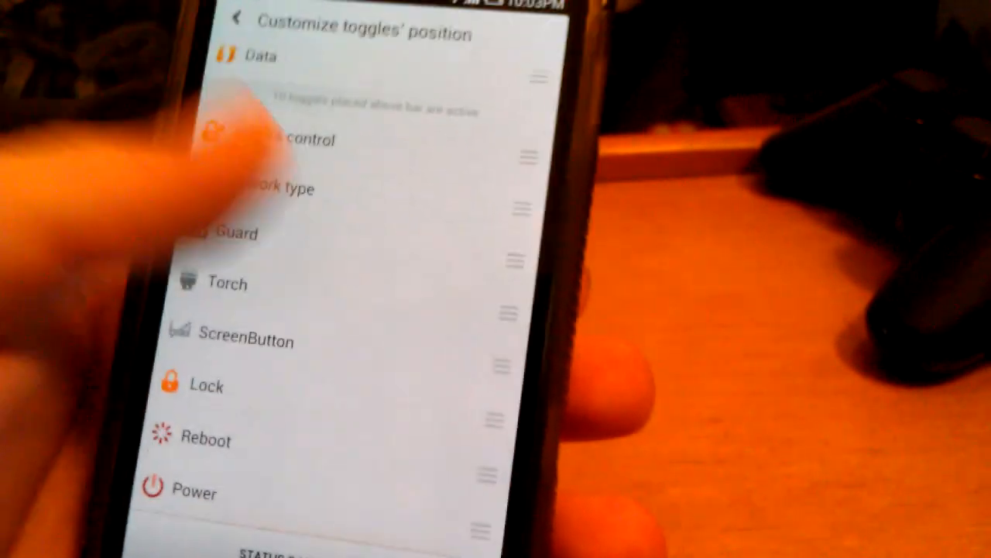
{"action": "scroll", "scroll_direction": "down", "scroll_amount": 3}
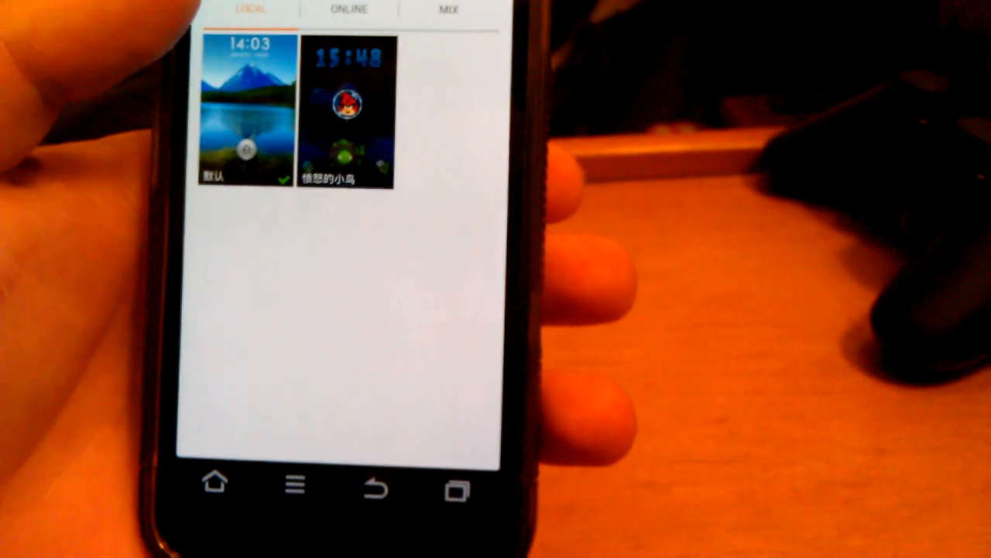
- Preview the Angry Birds lock screen style from Local themes and apply it
{"action": "left_click", "coordinate": [345, 108]}
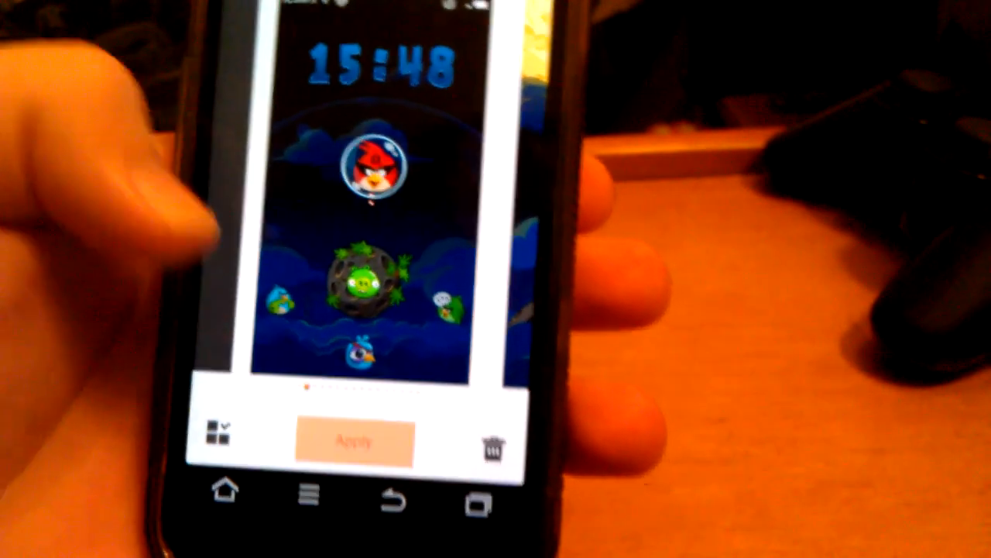
{"action": "left_click", "coordinate": [357, 442]}
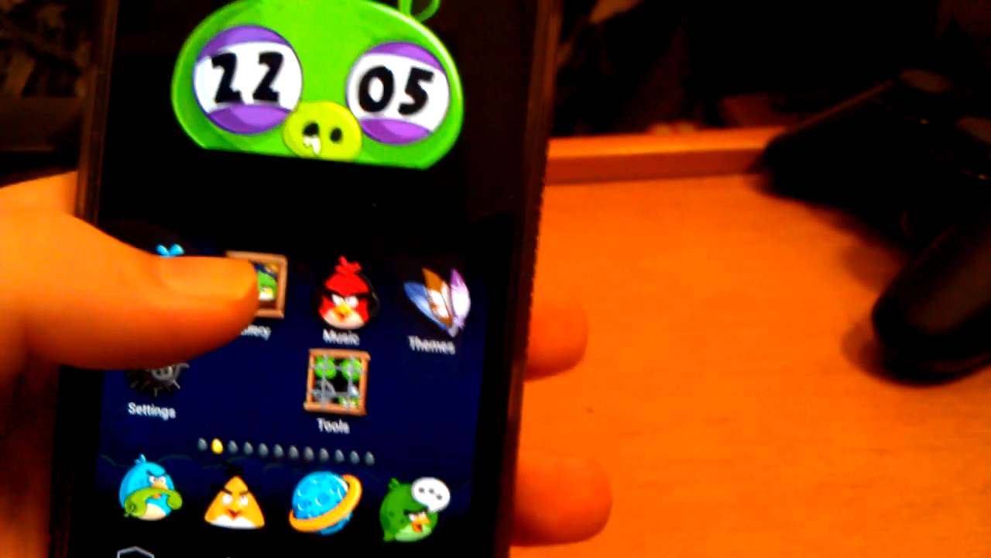
- Swipe through the Angry Birds home screen pages to show the framed eBay, Google and Pandora icons
{"action": "scroll", "scroll_direction": "left", "scroll_amount": 3}
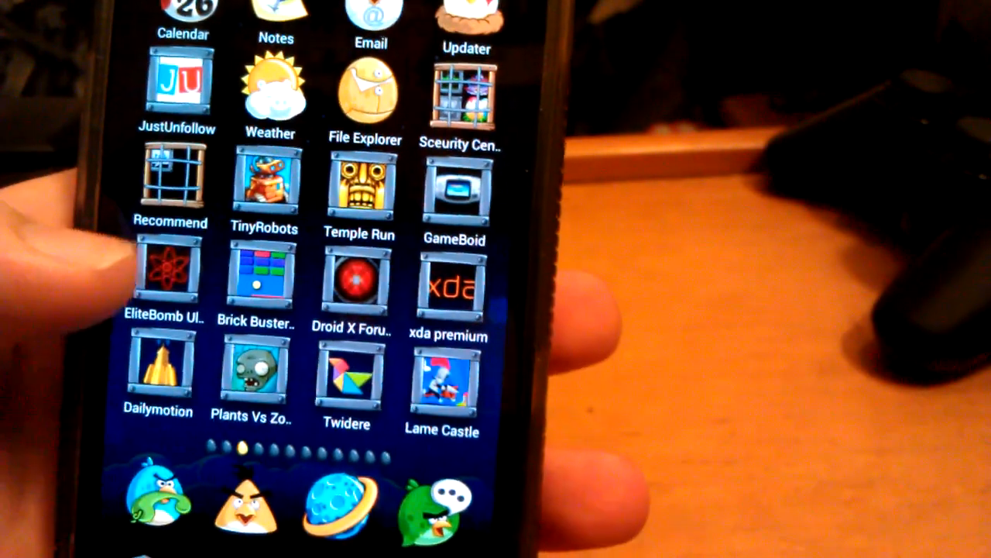
{"action": "scroll", "scroll_direction": "left", "scroll_amount": 3}
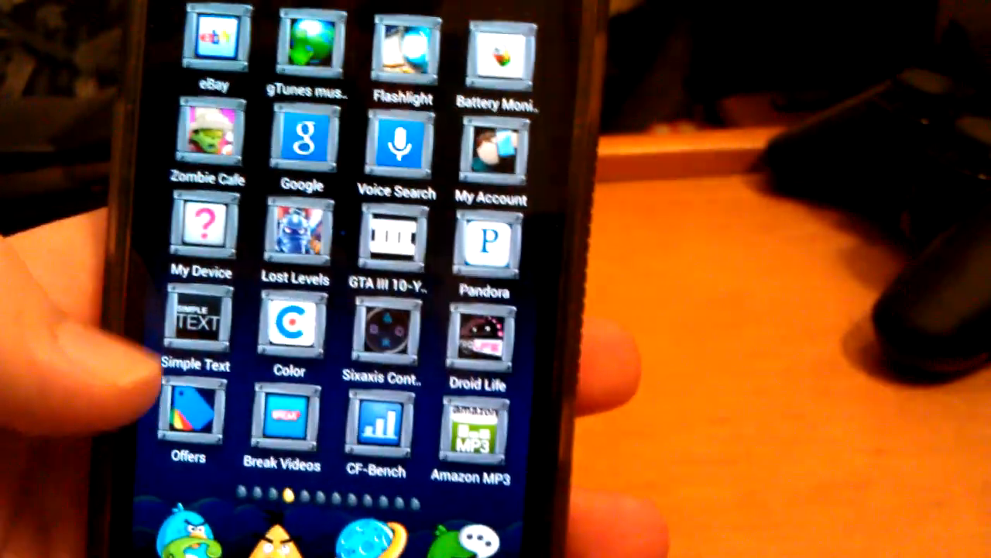